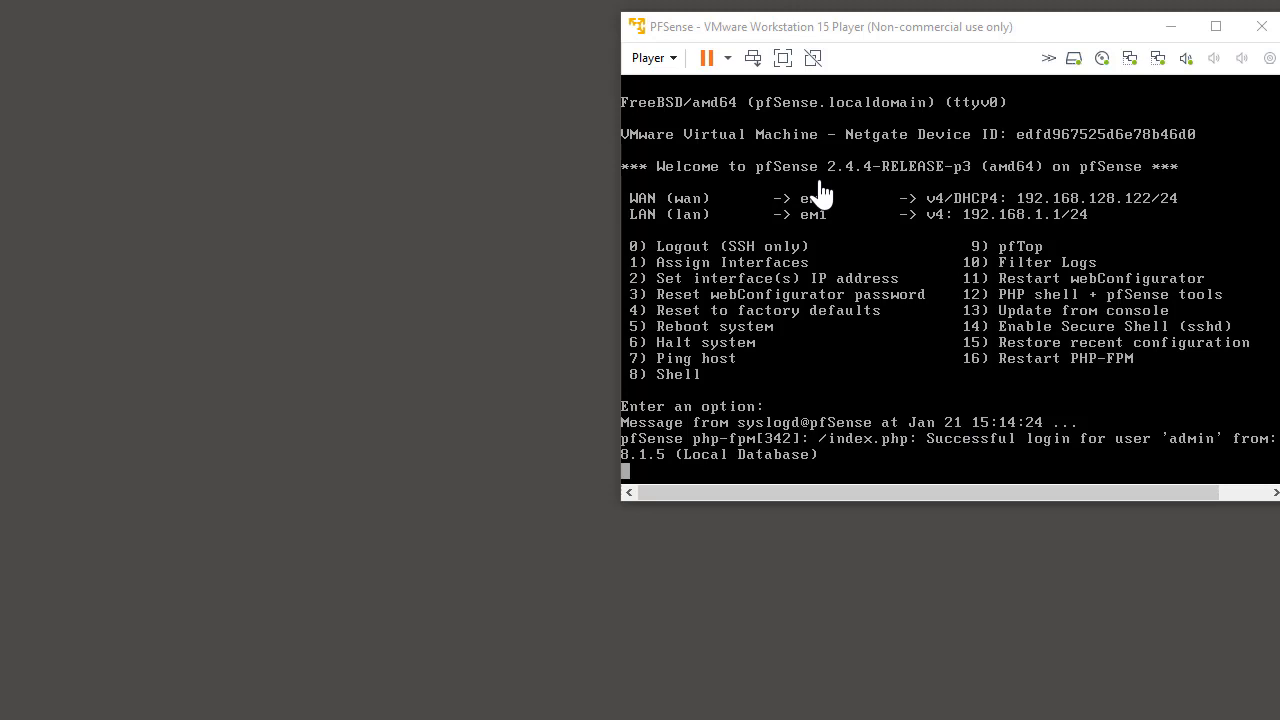
{"action": "mouse_move", "coordinate": [793, 265]}
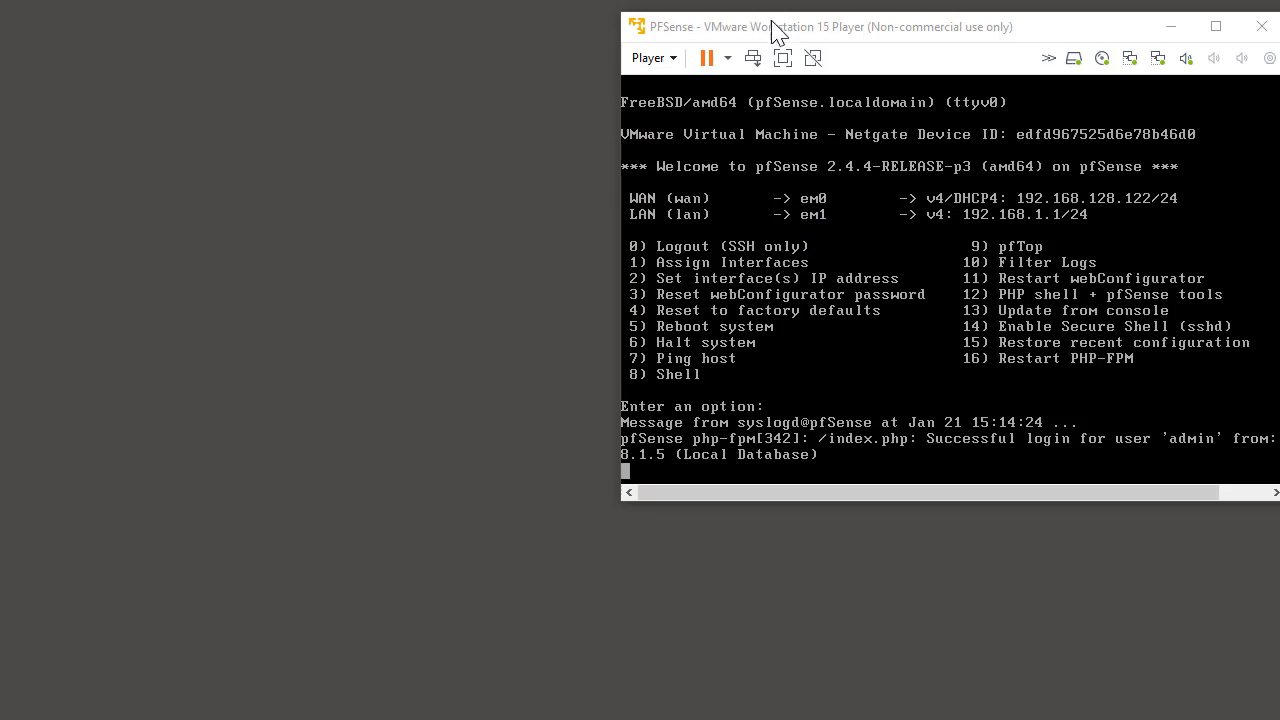
- Review the pfSense VM hardware: first Network Adapter Bridged, Network Adapter 2 kept on Custom VMnet5
{"action": "left_click", "coordinate": [651, 57]}
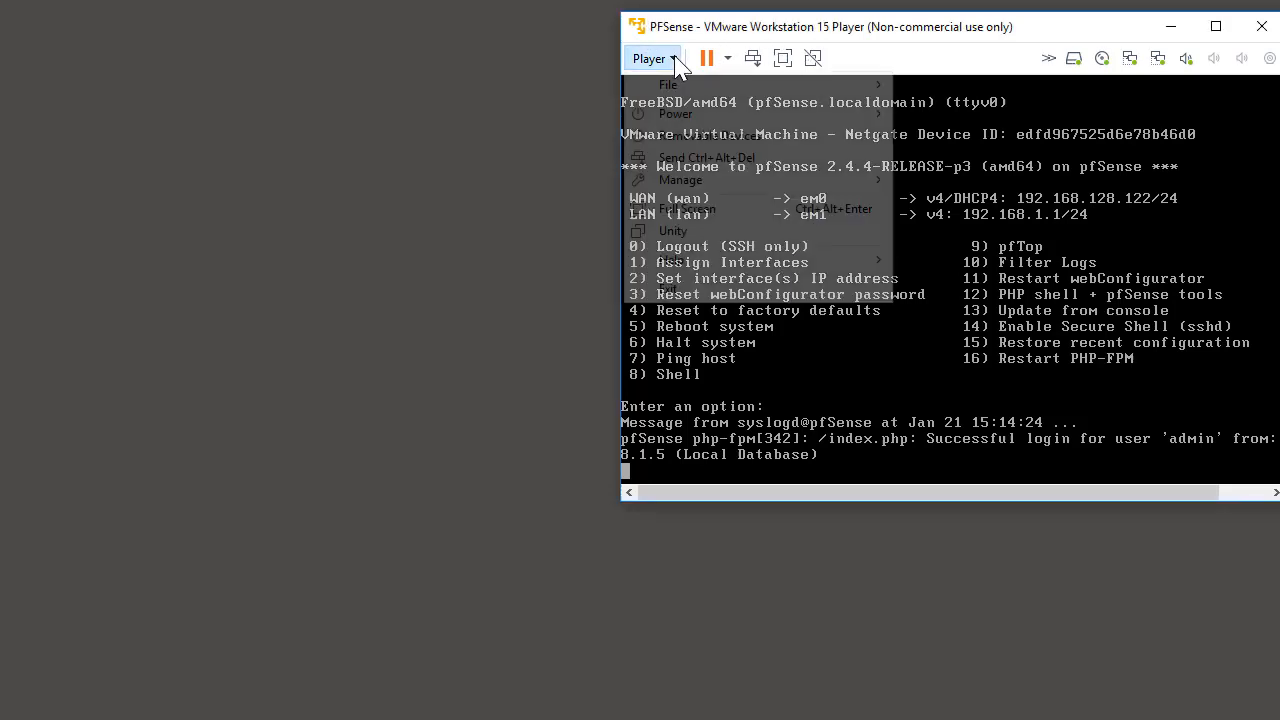
{"action": "mouse_move", "coordinate": [680, 179]}
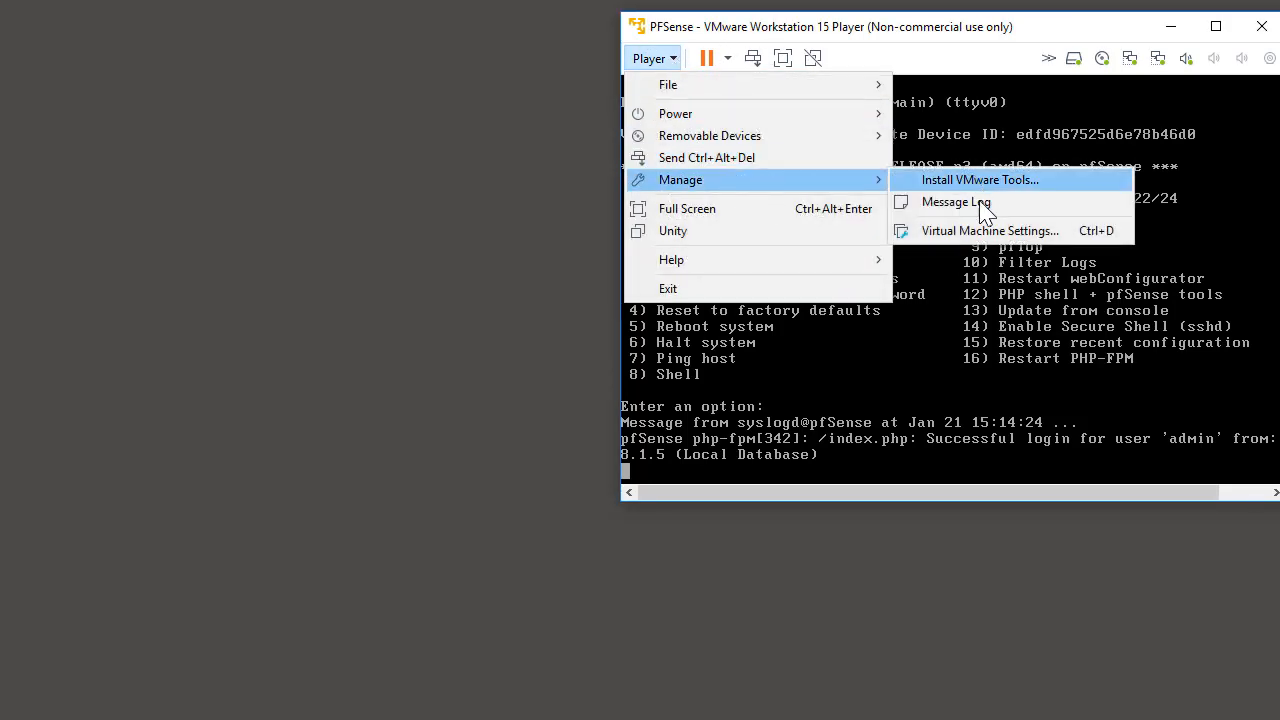
{"action": "left_click", "coordinate": [990, 230]}
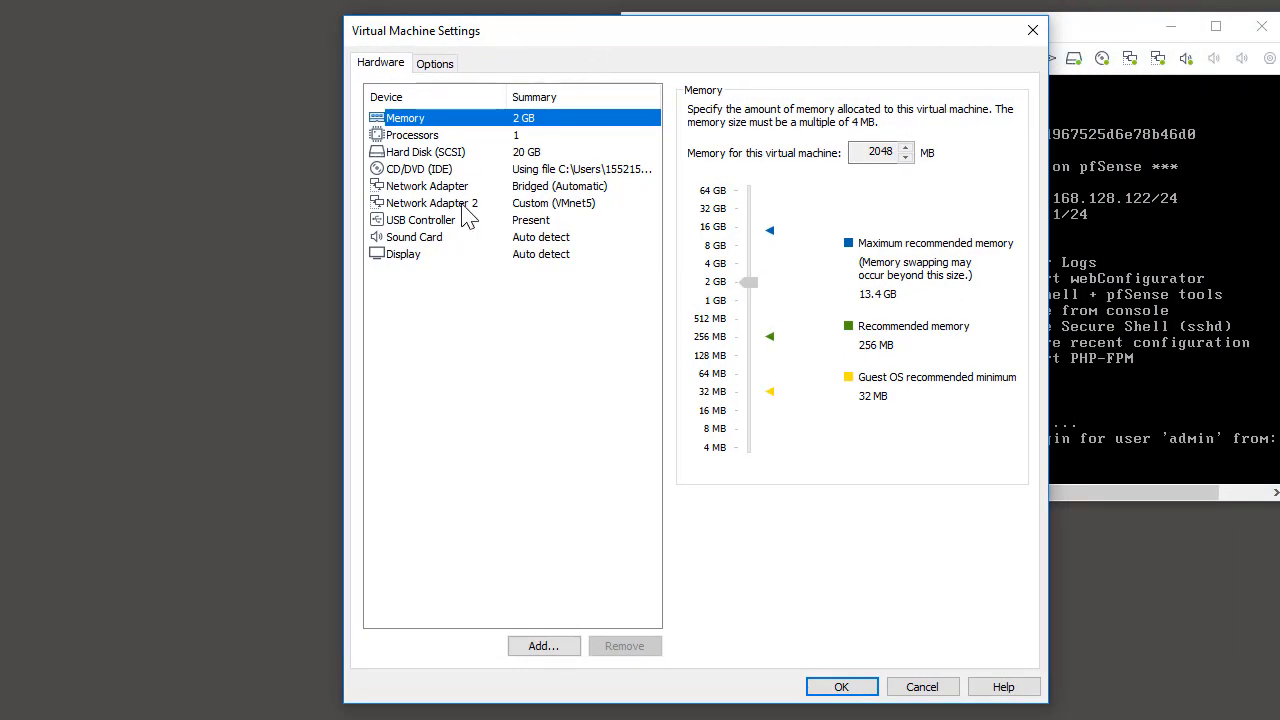
{"action": "left_click", "coordinate": [427, 185]}
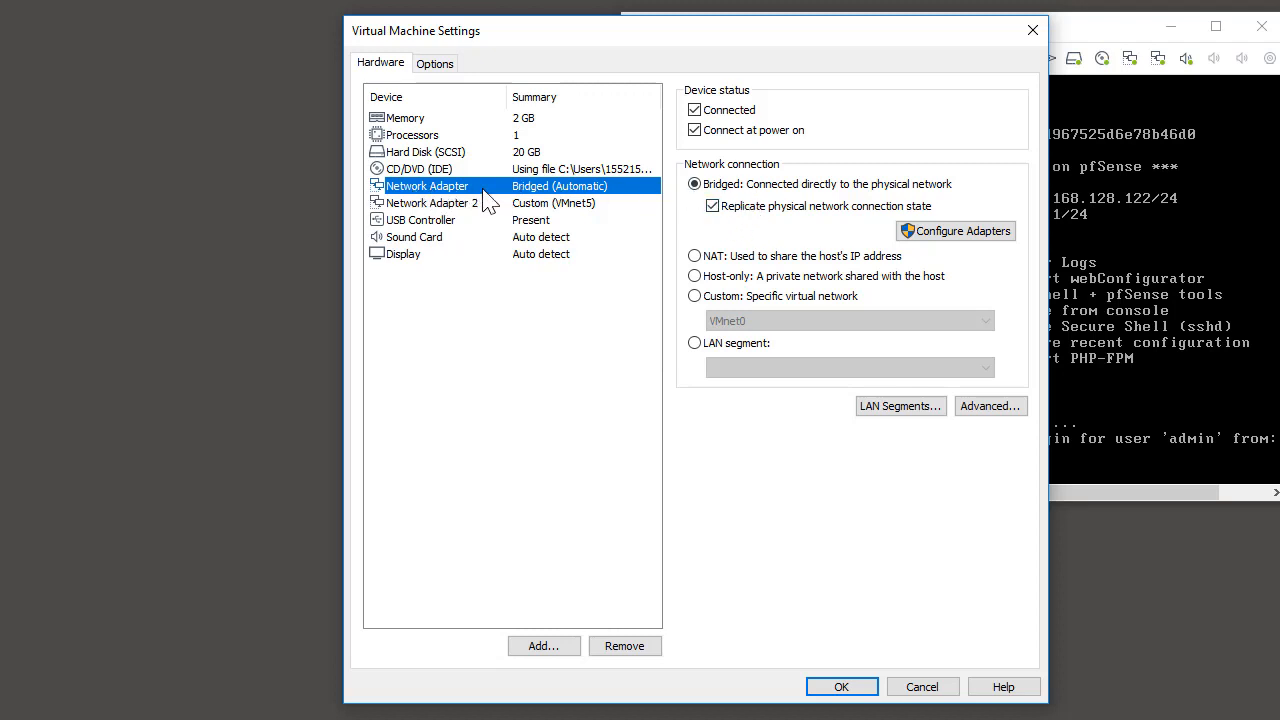
{"action": "left_click", "coordinate": [432, 202]}
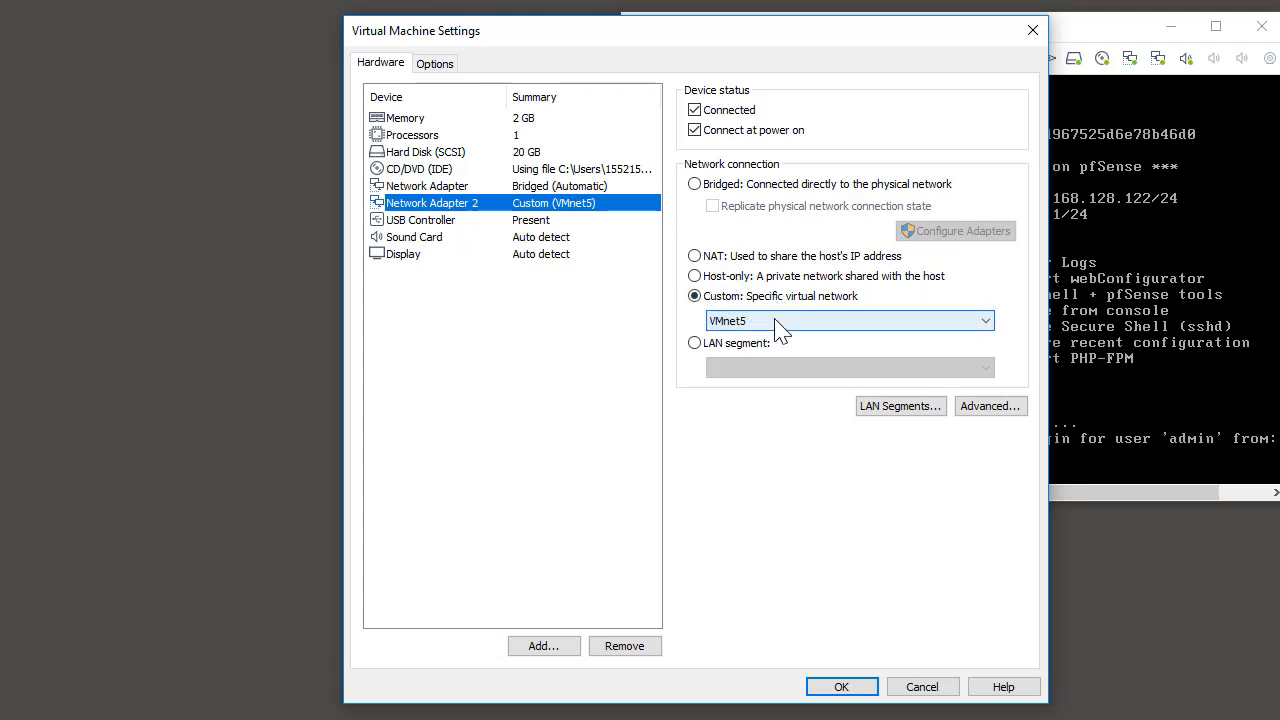
{"action": "left_click", "coordinate": [983, 320]}
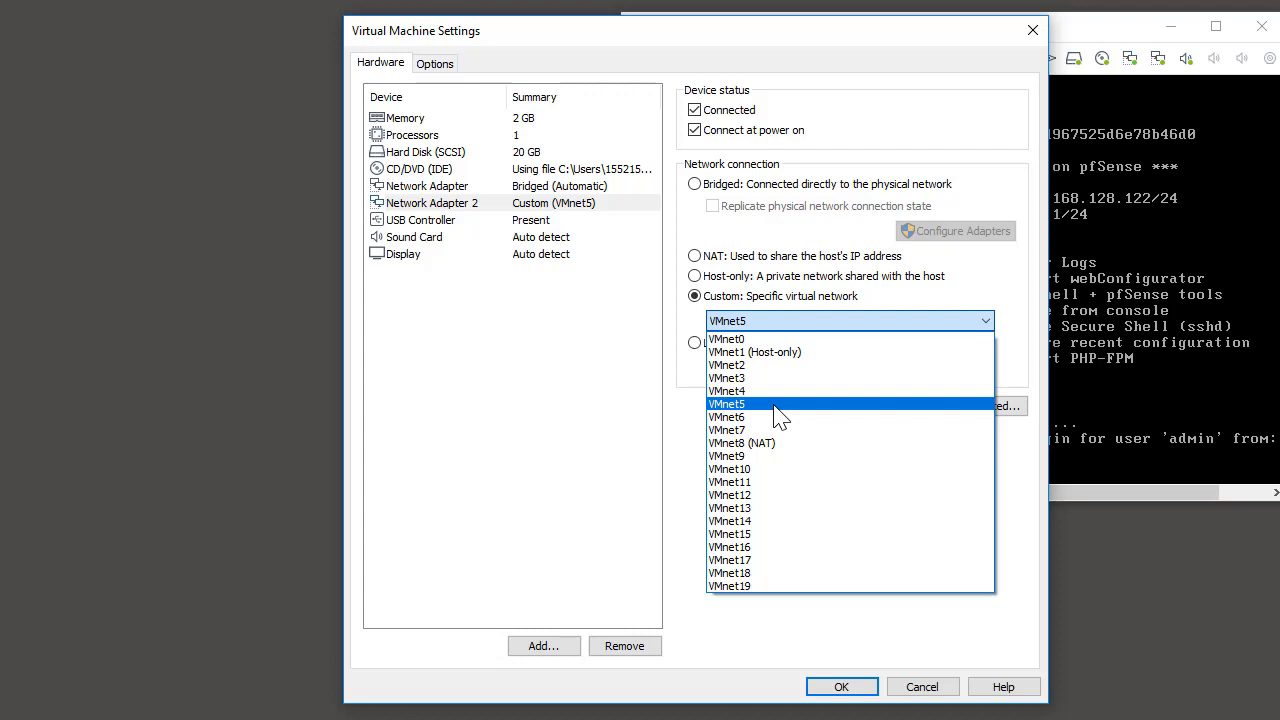
{"action": "left_click", "coordinate": [728, 404]}
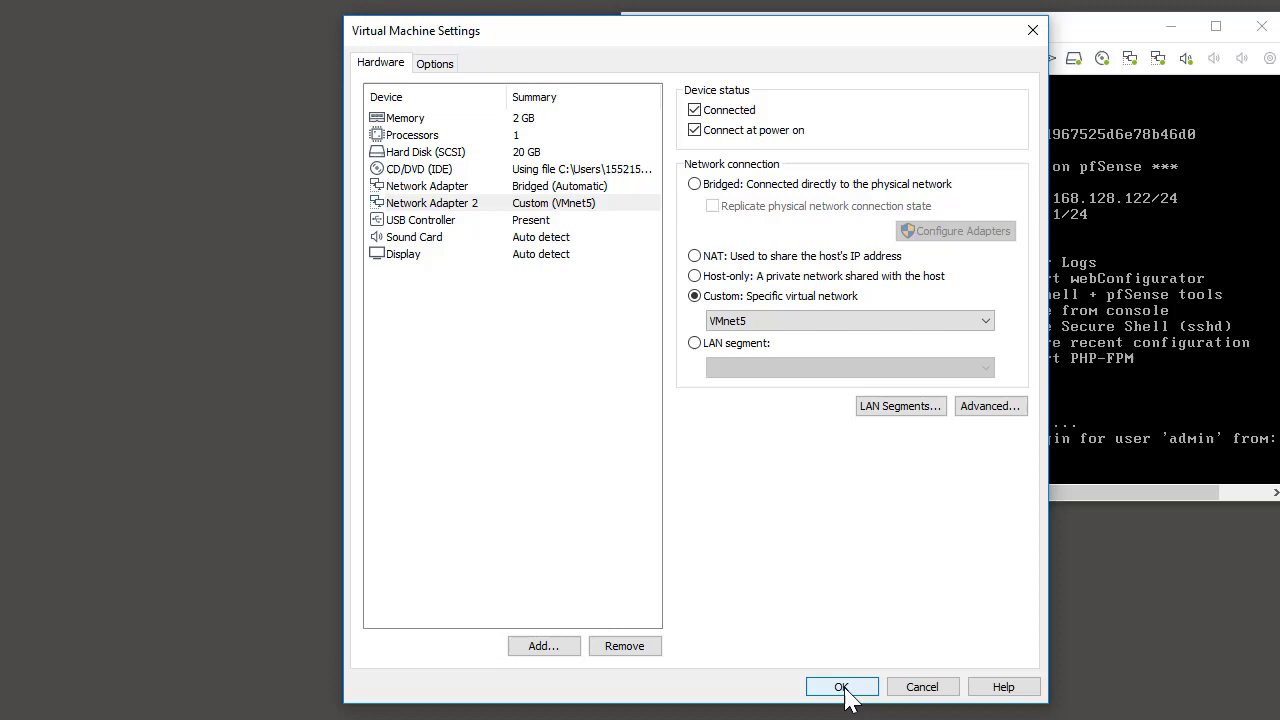
- Confirm the pfSense VM settings with OK, returning to the pfSense console
{"action": "left_click", "coordinate": [841, 686]}
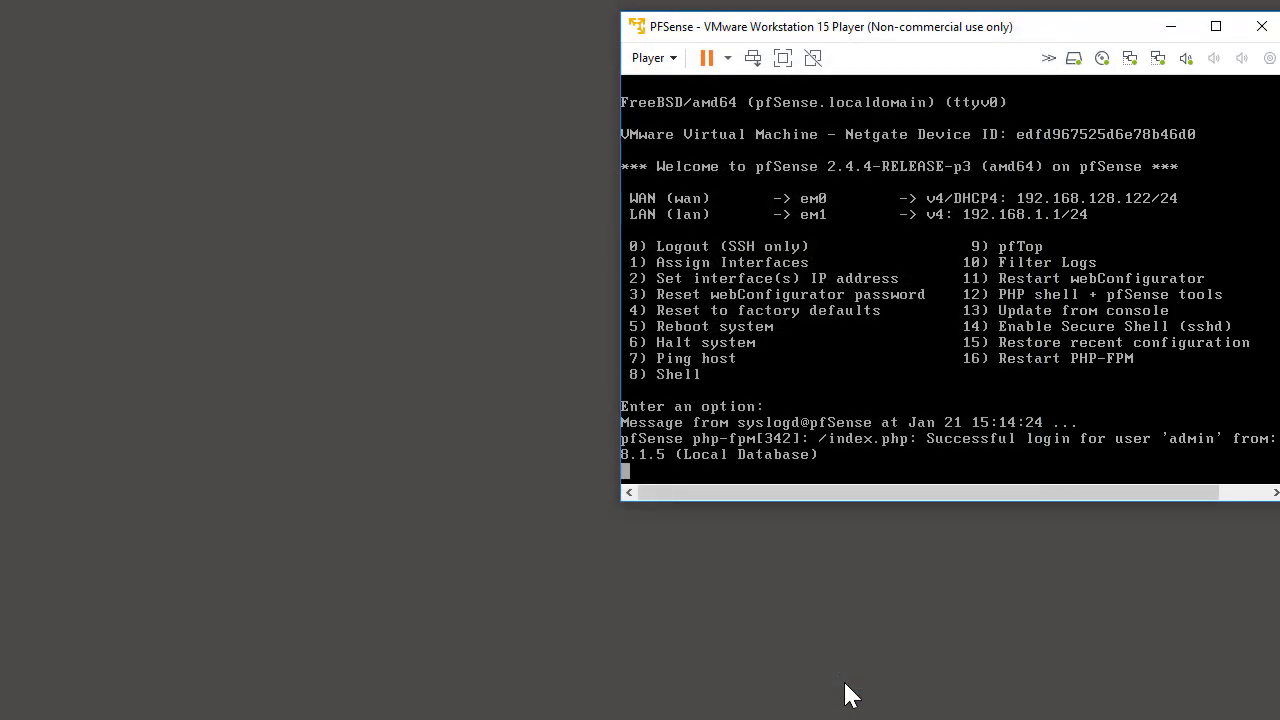
{"action": "mouse_move", "coordinate": [765, 212]}
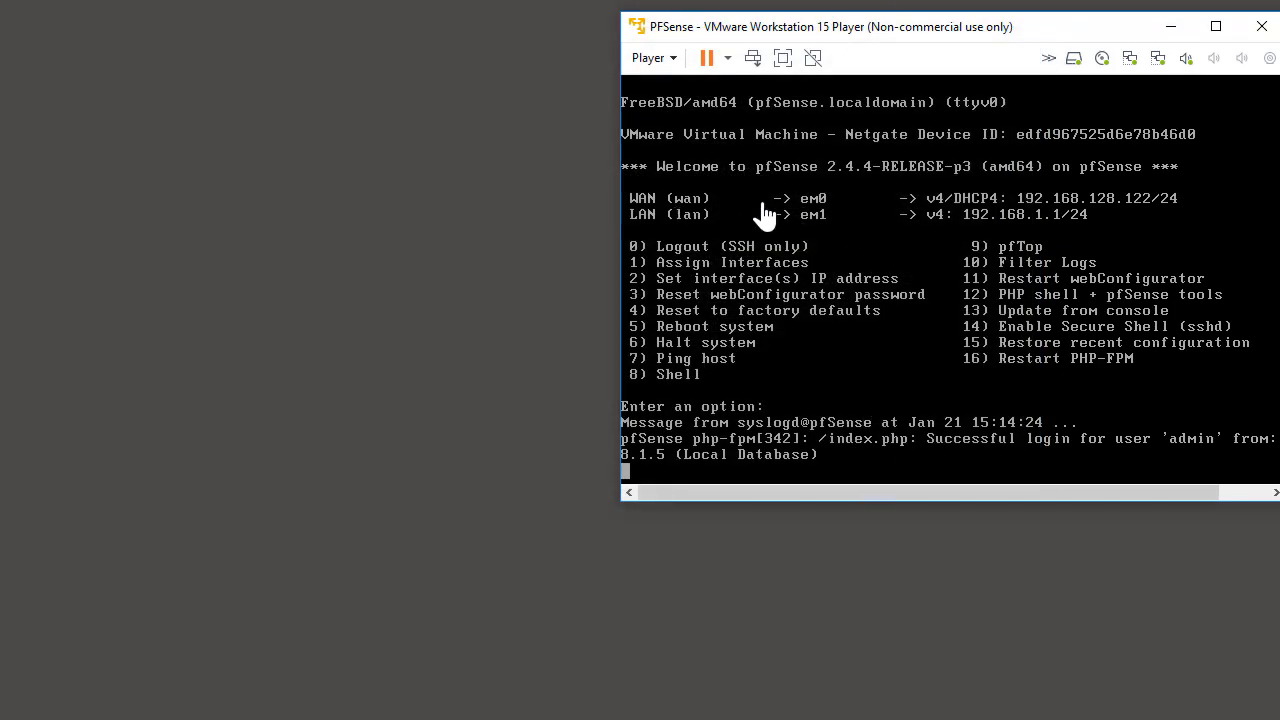
{"action": "mouse_move", "coordinate": [1040, 225]}
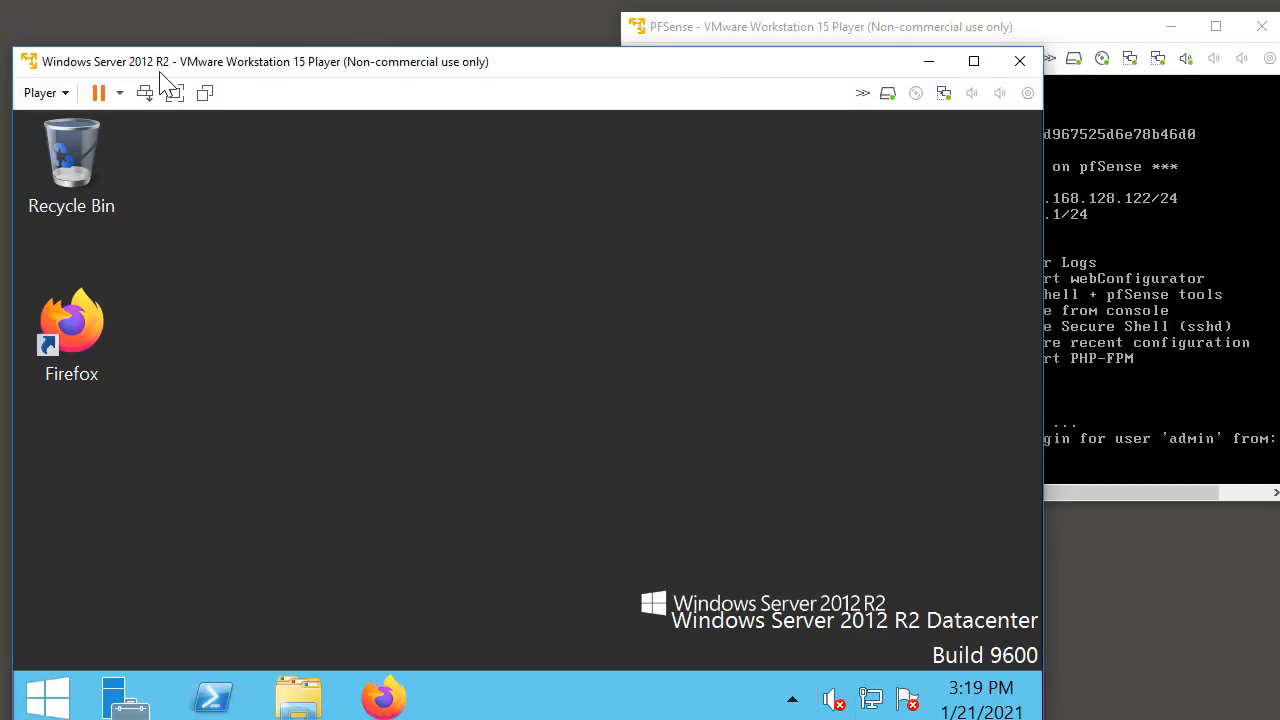
- Set the Windows Server VM's Network Adapter to Custom VMnet5 and apply the settings
{"action": "left_click", "coordinate": [42, 92]}
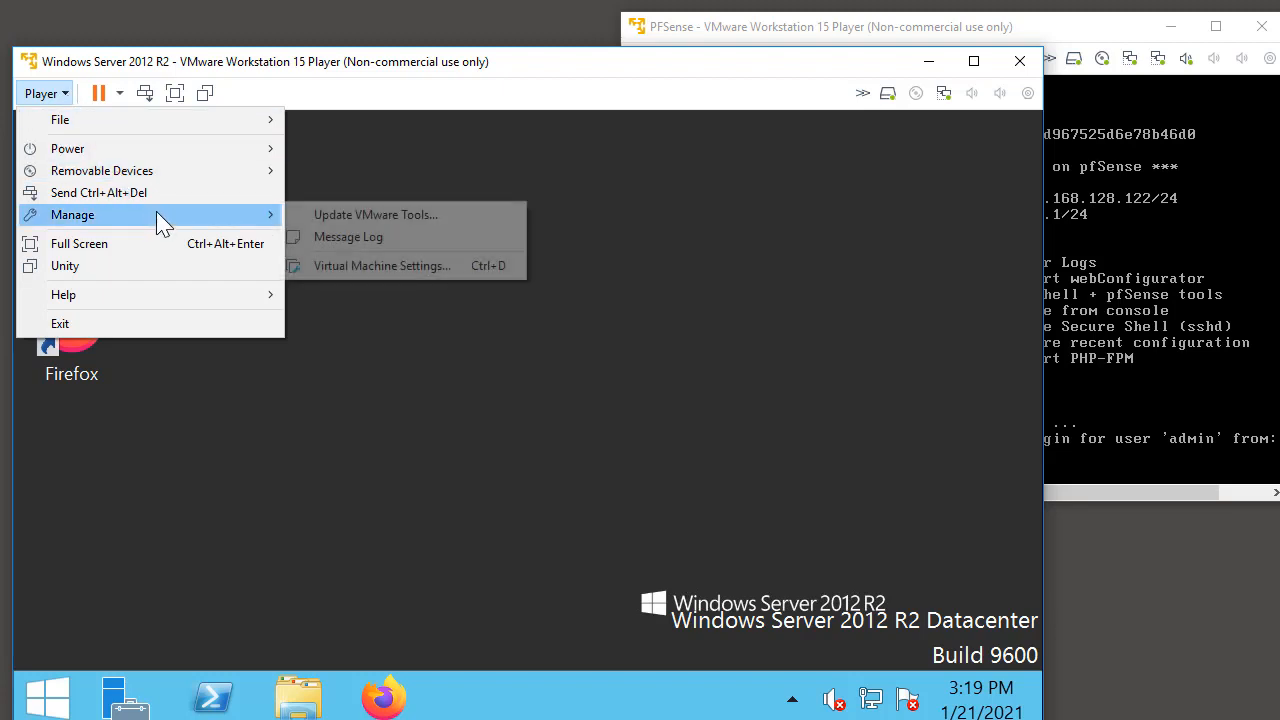
{"action": "left_click", "coordinate": [382, 265]}
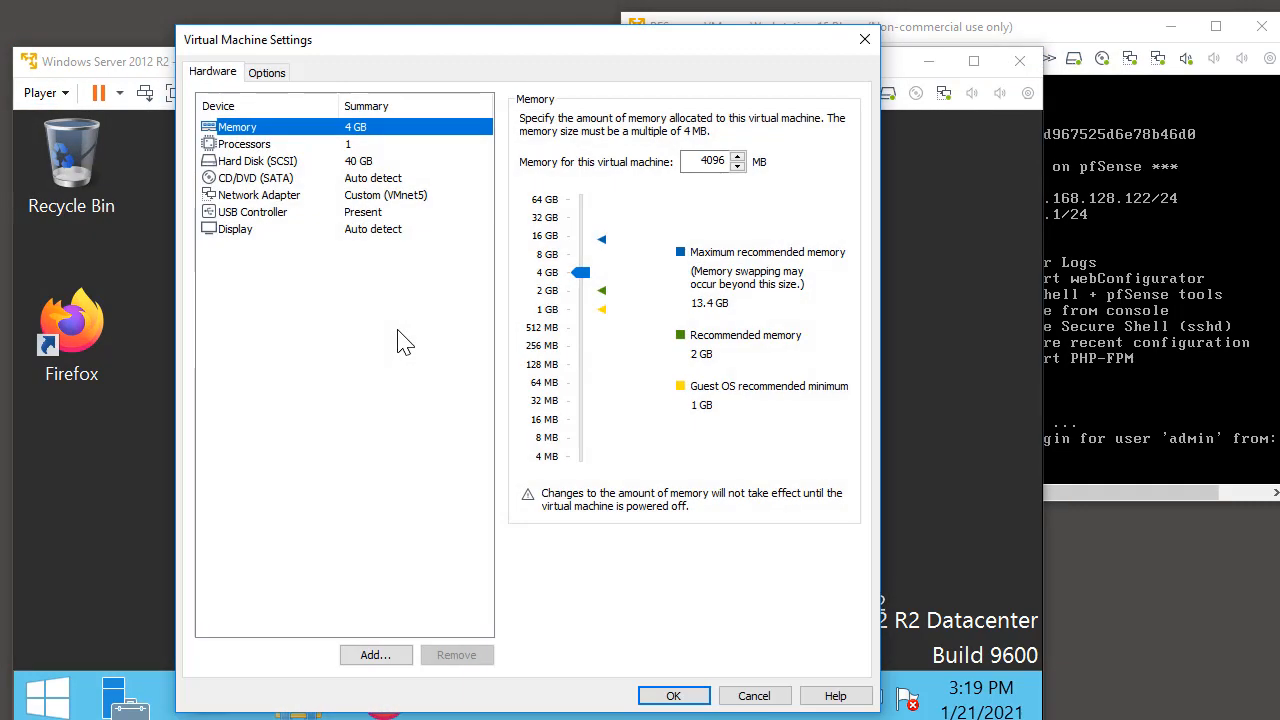
{"action": "left_click", "coordinate": [259, 194]}
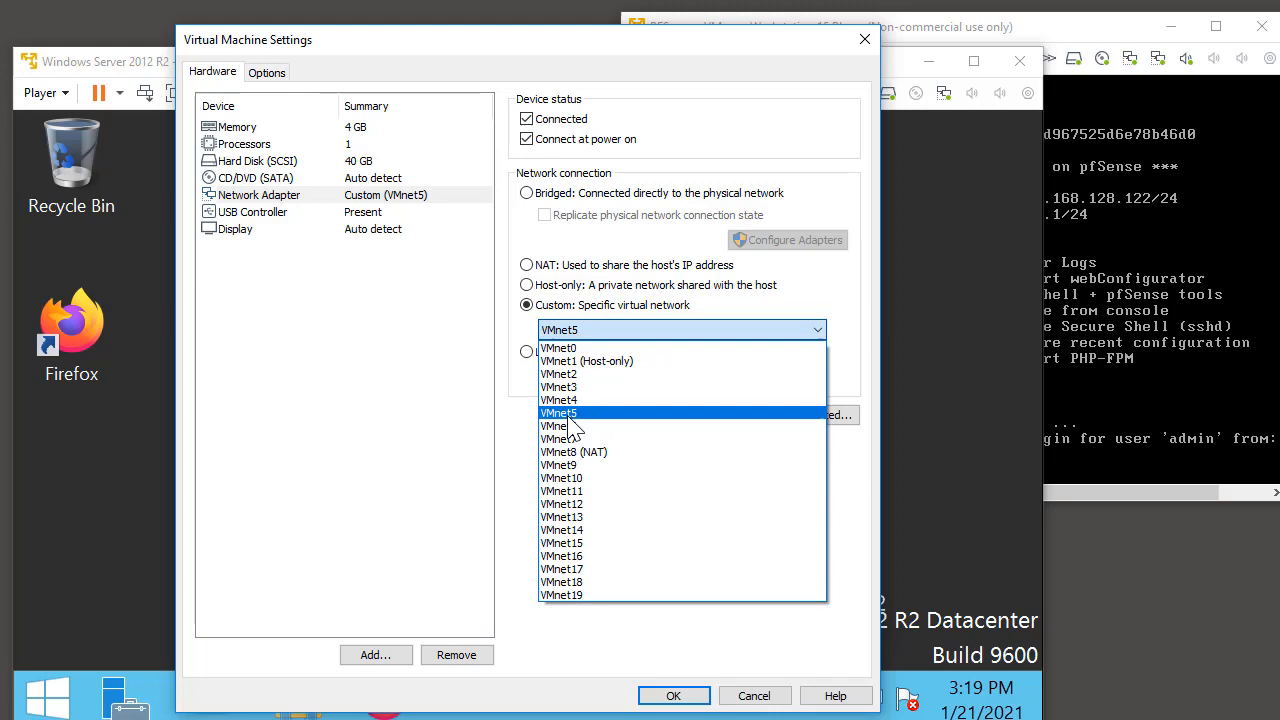
{"action": "left_click", "coordinate": [558, 412]}
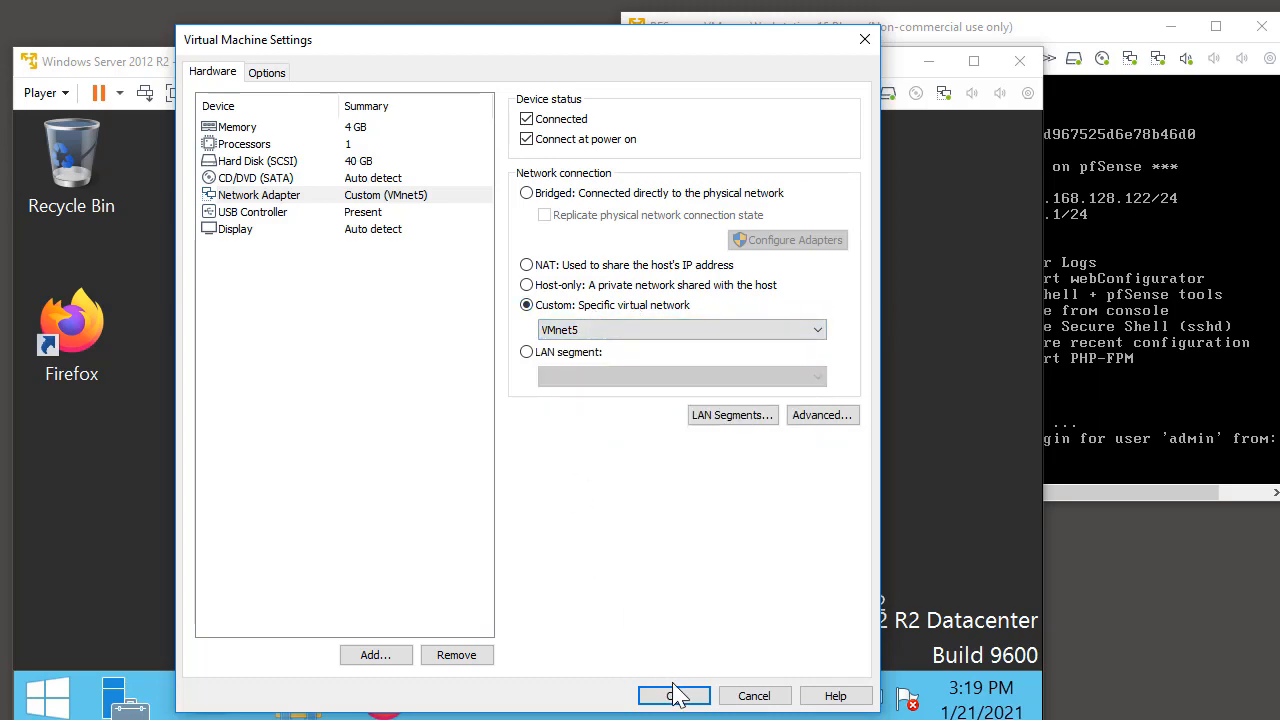
{"action": "left_click", "coordinate": [674, 695]}
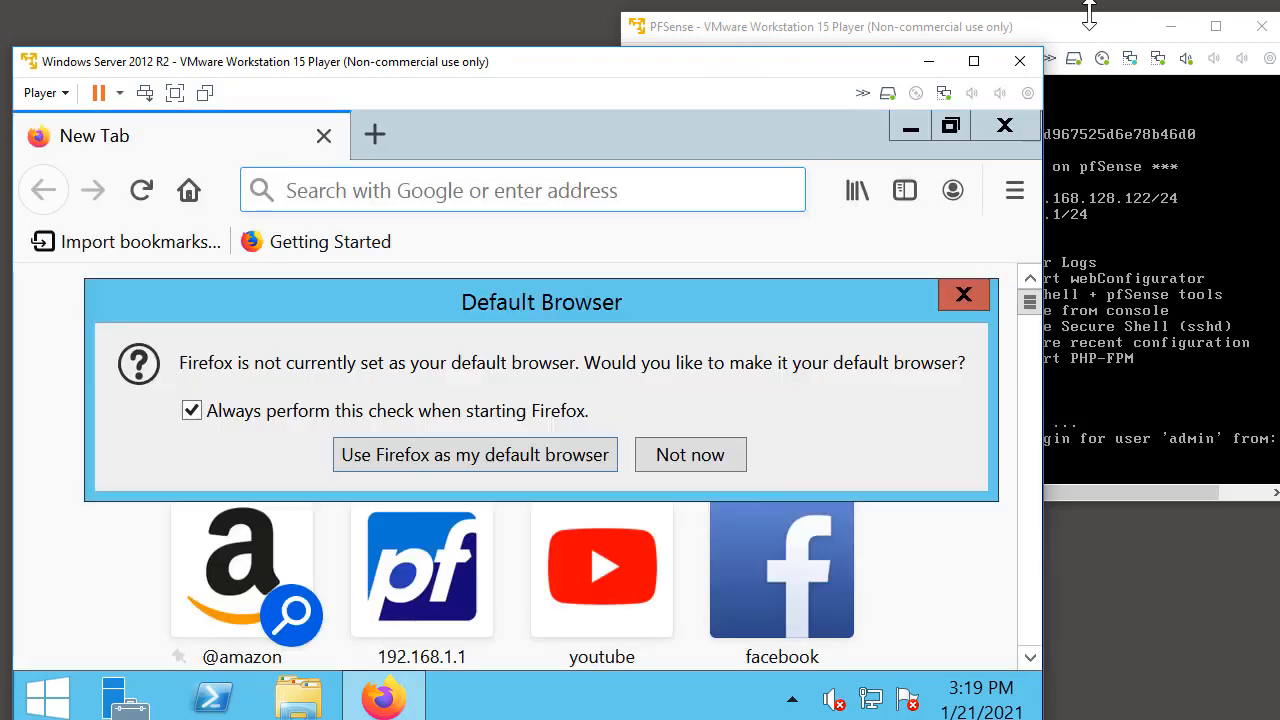
{"action": "mouse_move", "coordinate": [420, 320]}
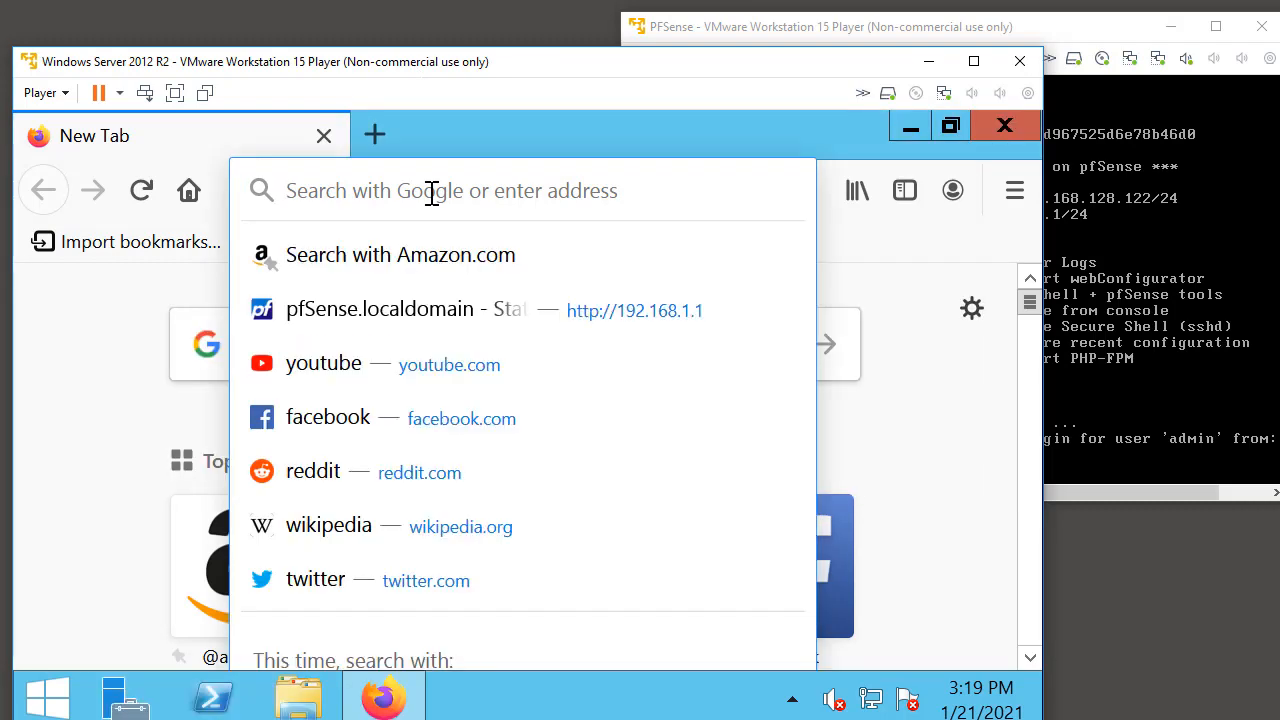
- Sign in to pfSense at 192.168.1.1 as admin in Firefox and decline saving the password
{"action": "type", "text": "192.168.1.1"}
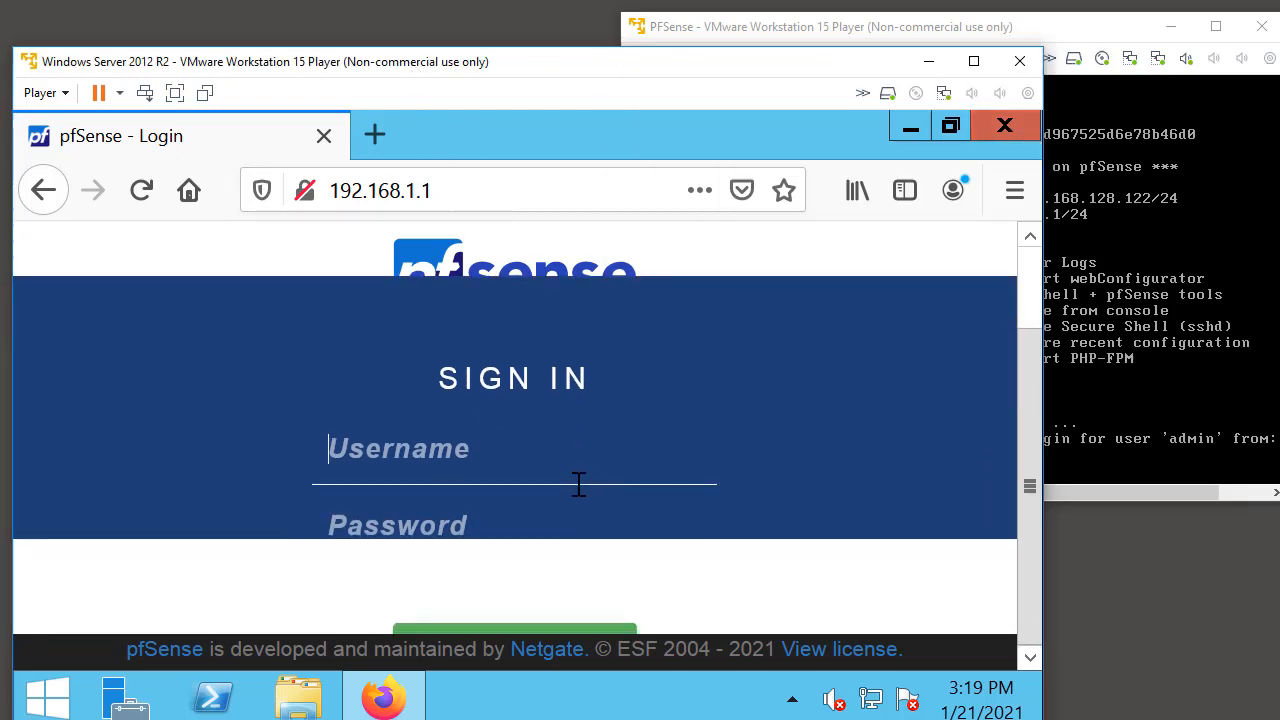
{"action": "type", "text": "ad"}
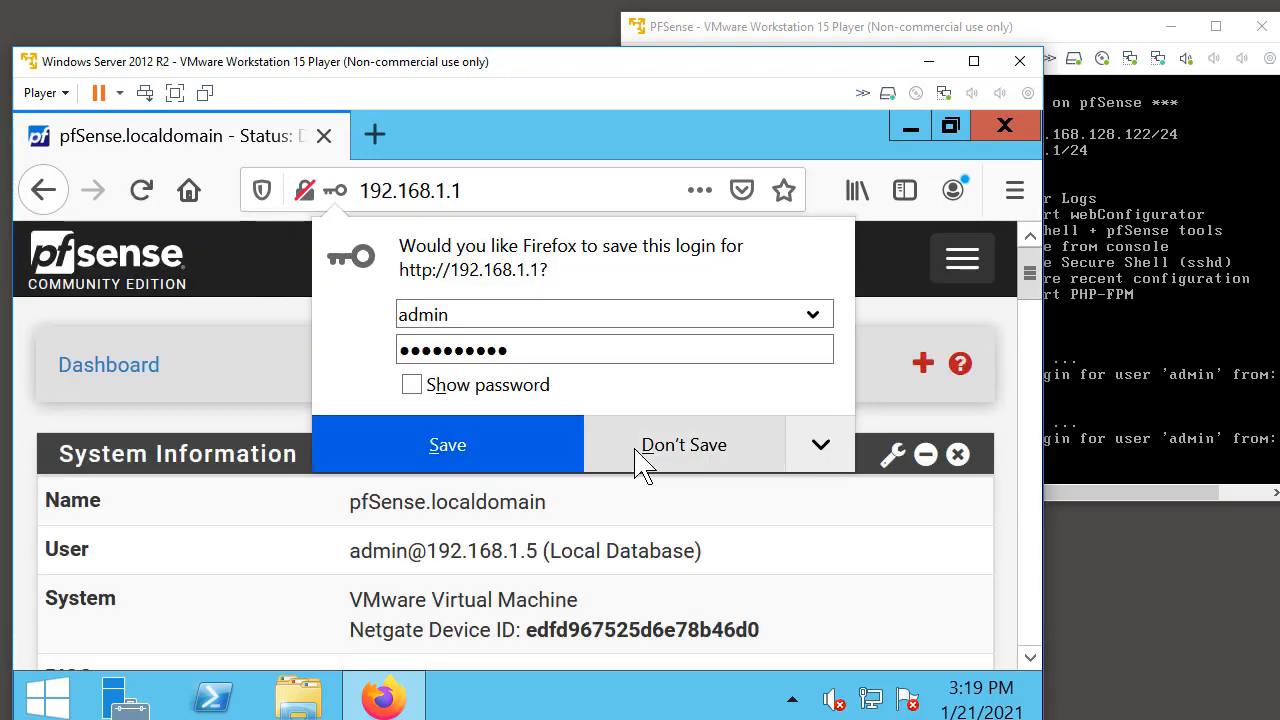
{"action": "left_click", "coordinate": [683, 444]}
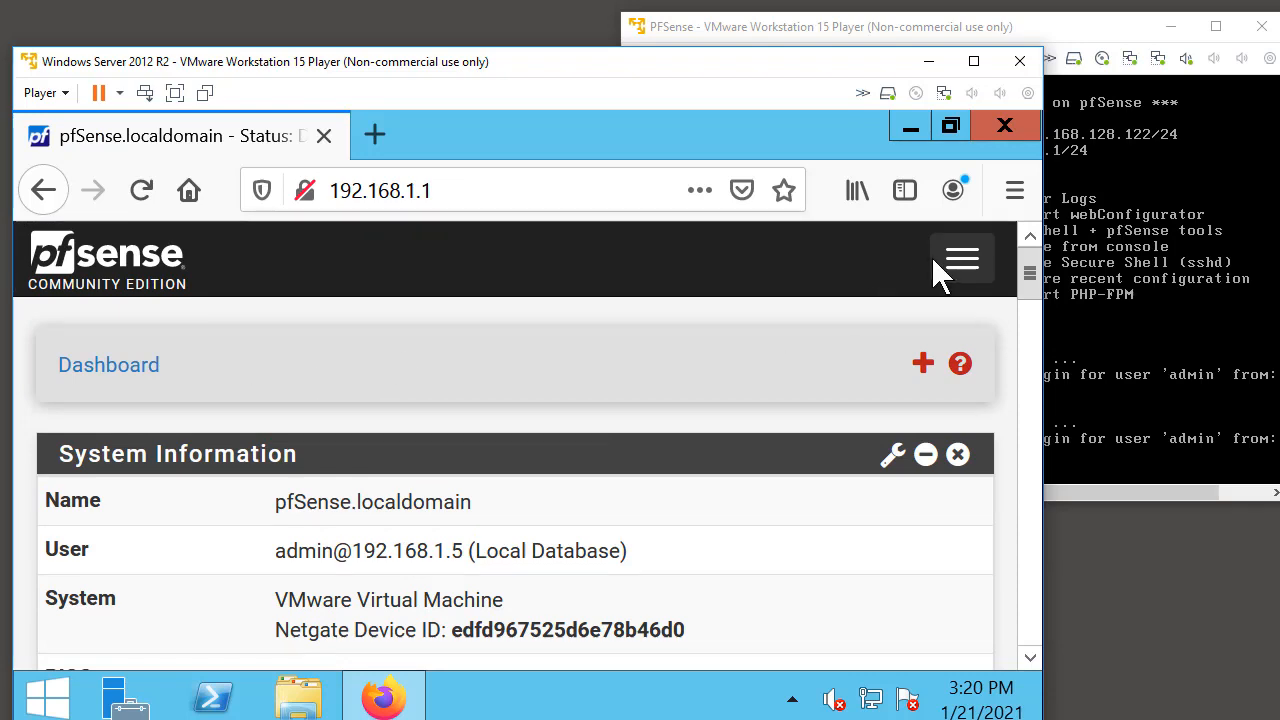
- Review Services > DHCP Server showing LAN range 192.168.1.100–200, then close Firefox
{"action": "left_click", "coordinate": [961, 258]}
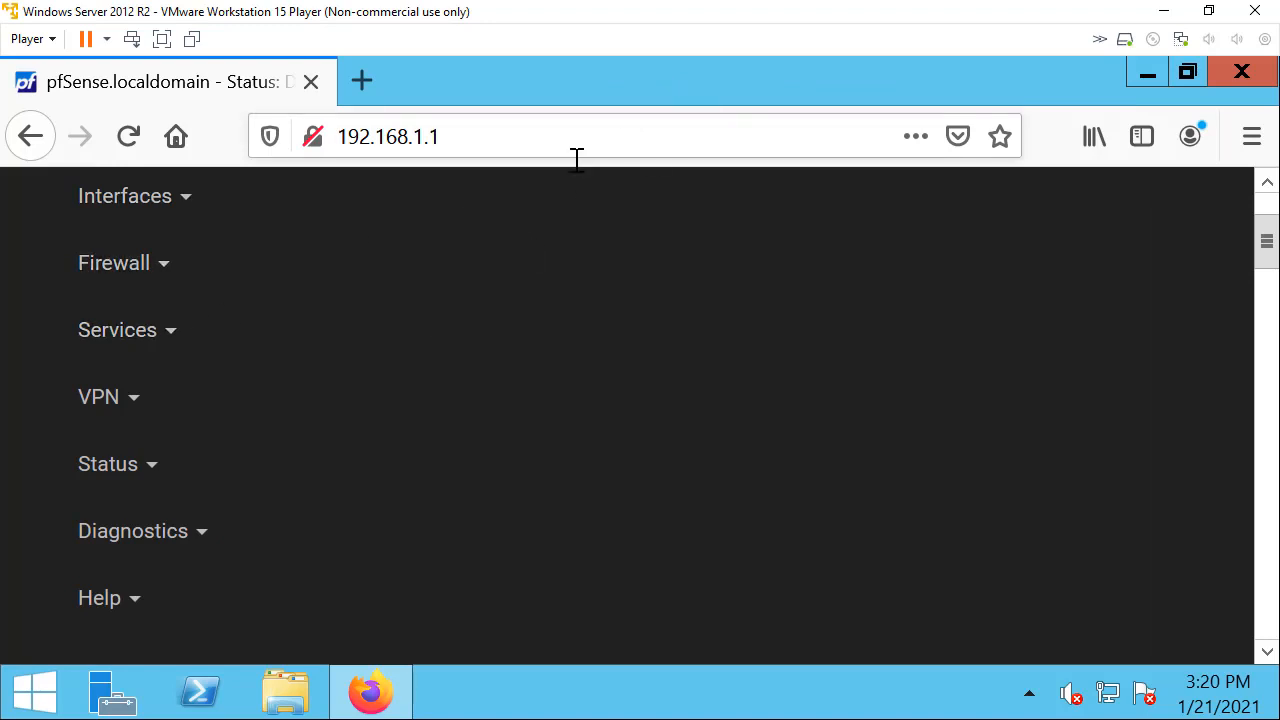
{"action": "left_click", "coordinate": [117, 329]}
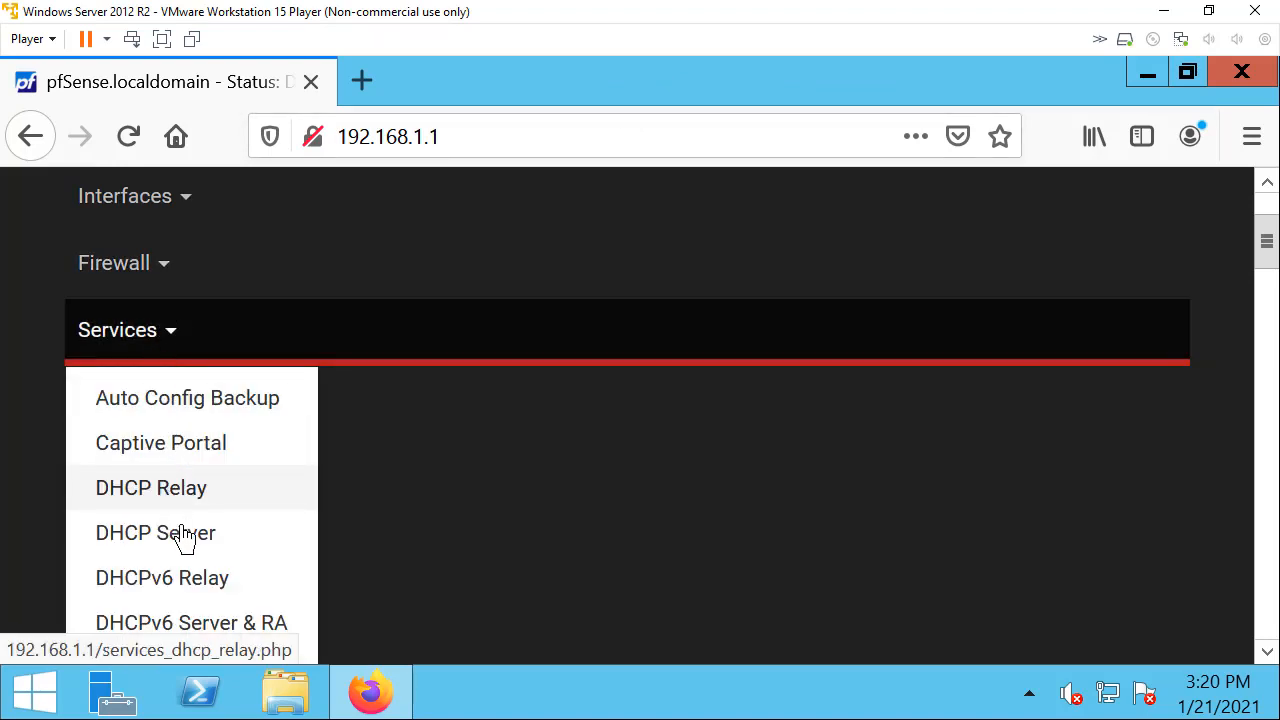
{"action": "left_click", "coordinate": [155, 532]}
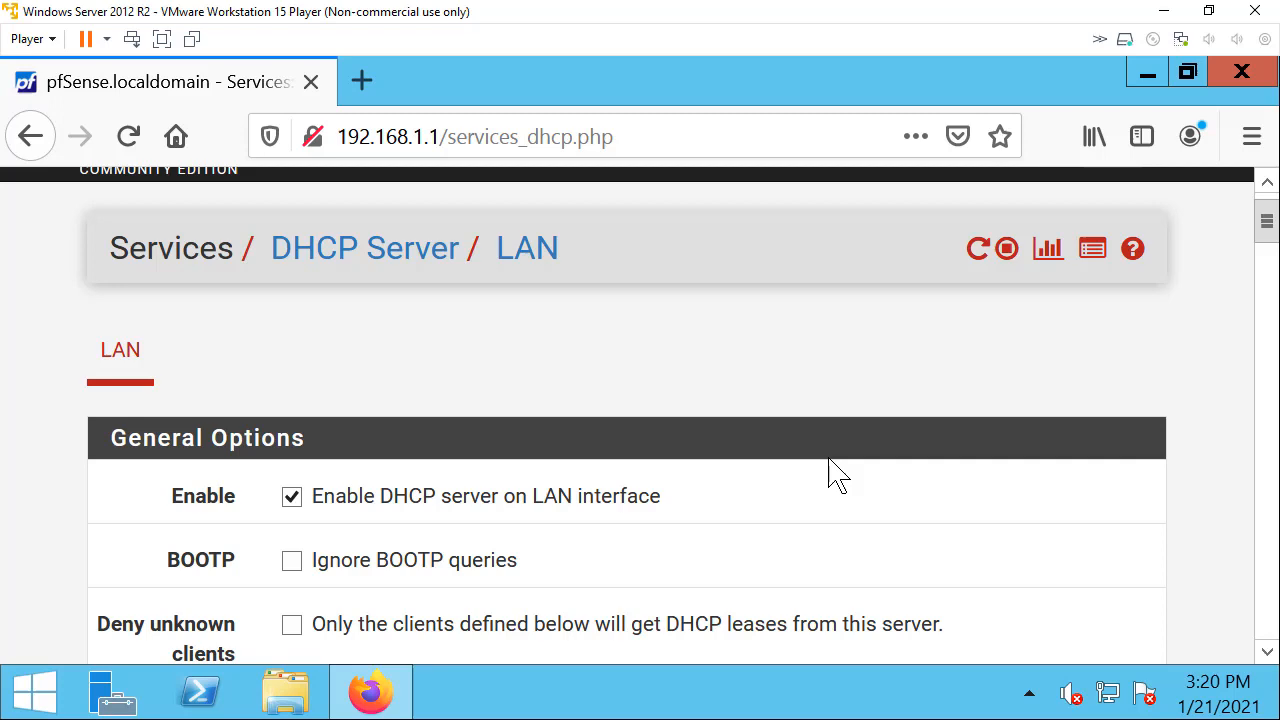
{"action": "scroll", "scroll_direction": "down", "scroll_amount": 3}
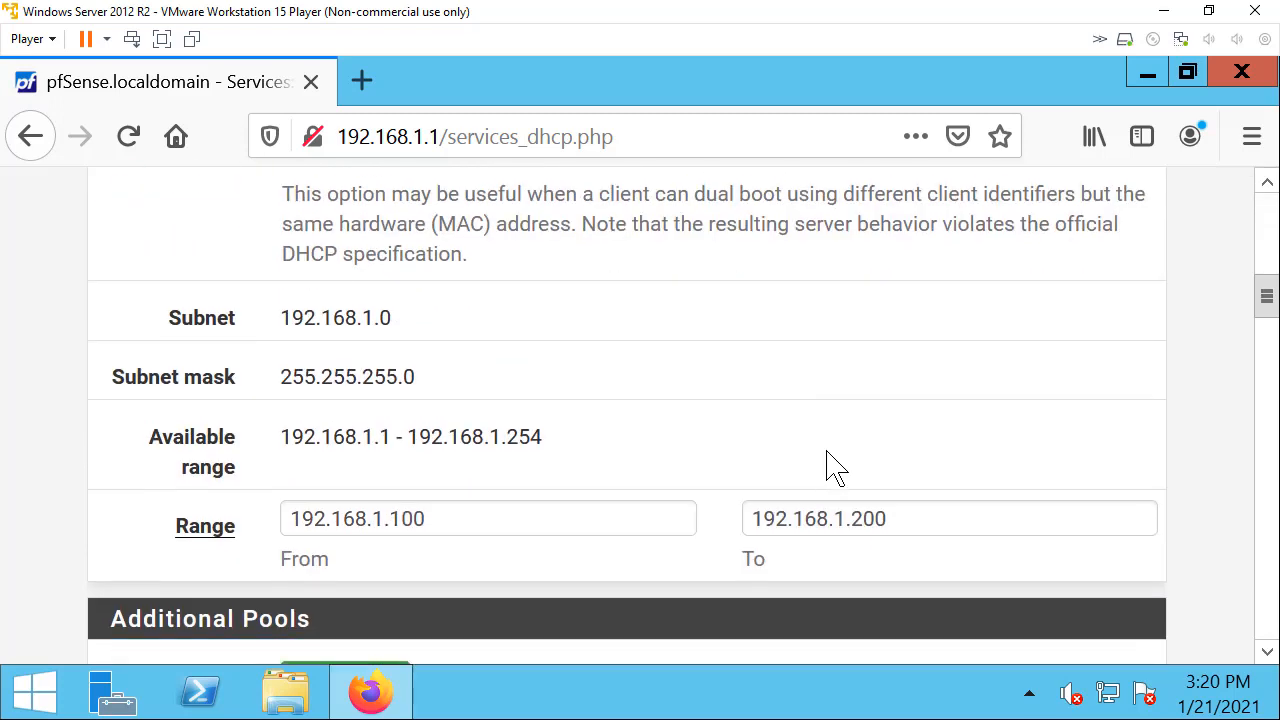
{"action": "scroll", "scroll_direction": "down", "scroll_amount": 3}
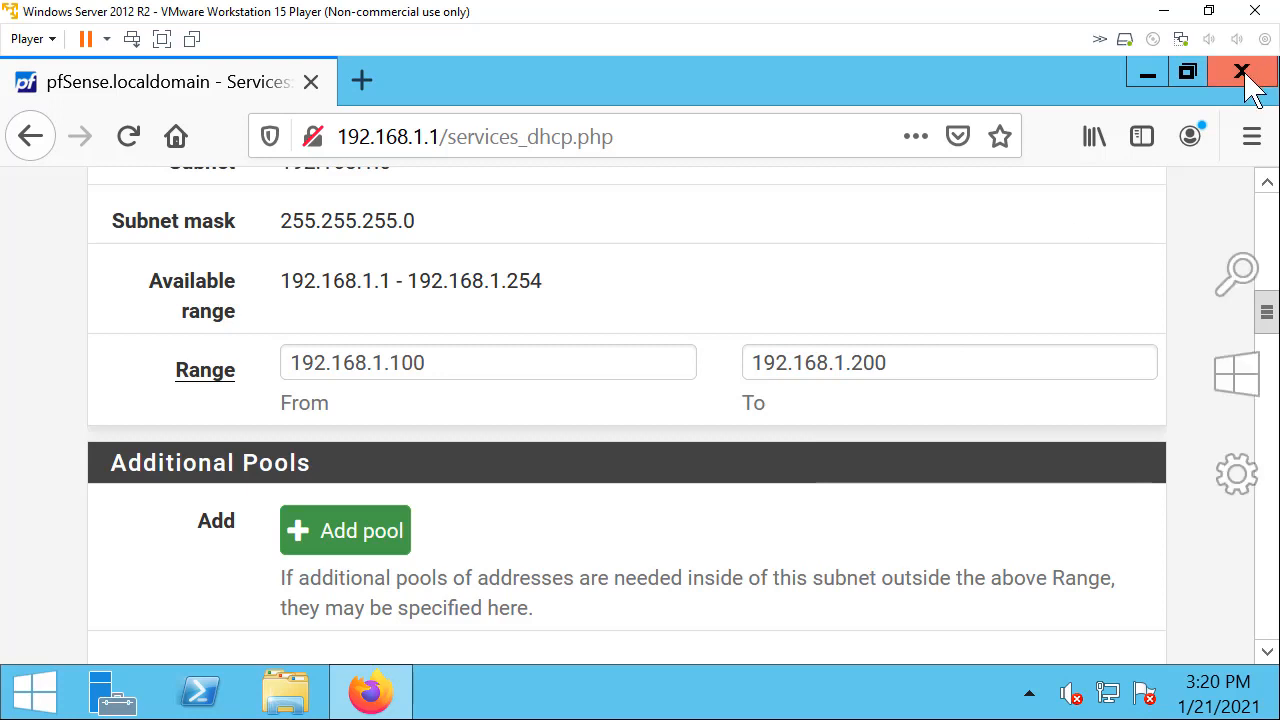
{"action": "left_click", "coordinate": [1241, 71]}
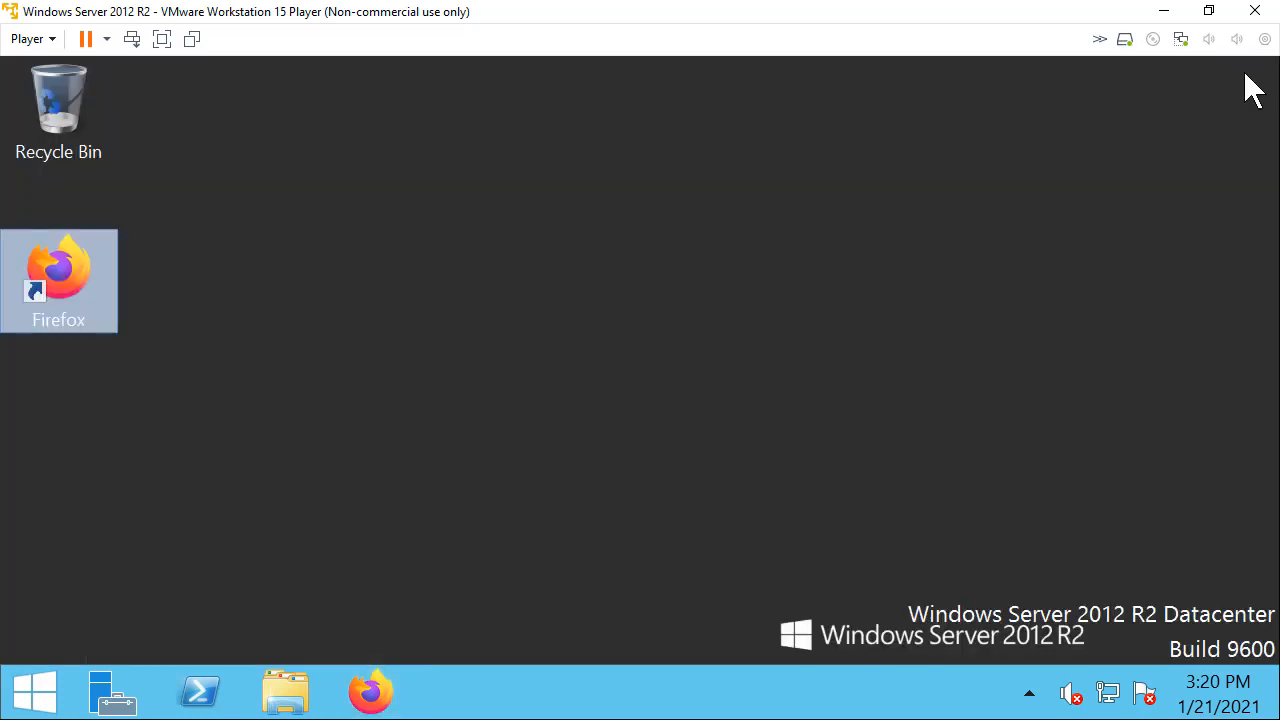
{"action": "mouse_move", "coordinate": [1092, 18]}
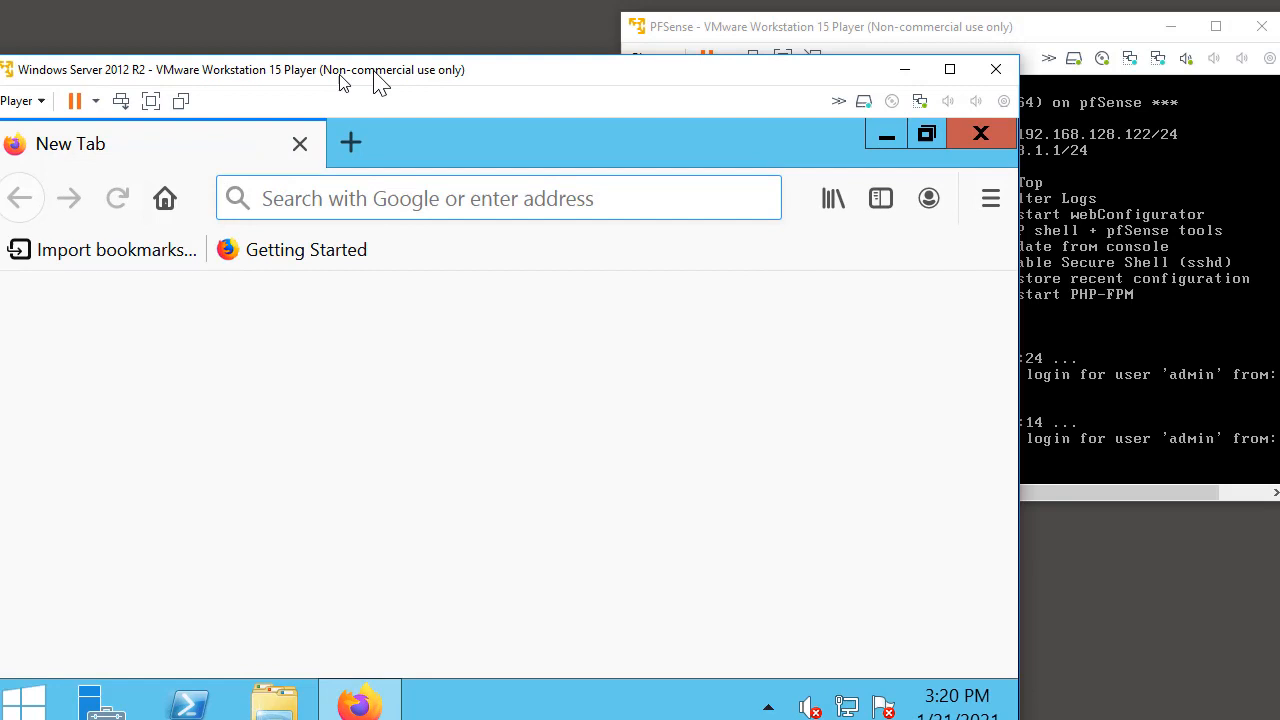
{"action": "left_click", "coordinate": [350, 143]}
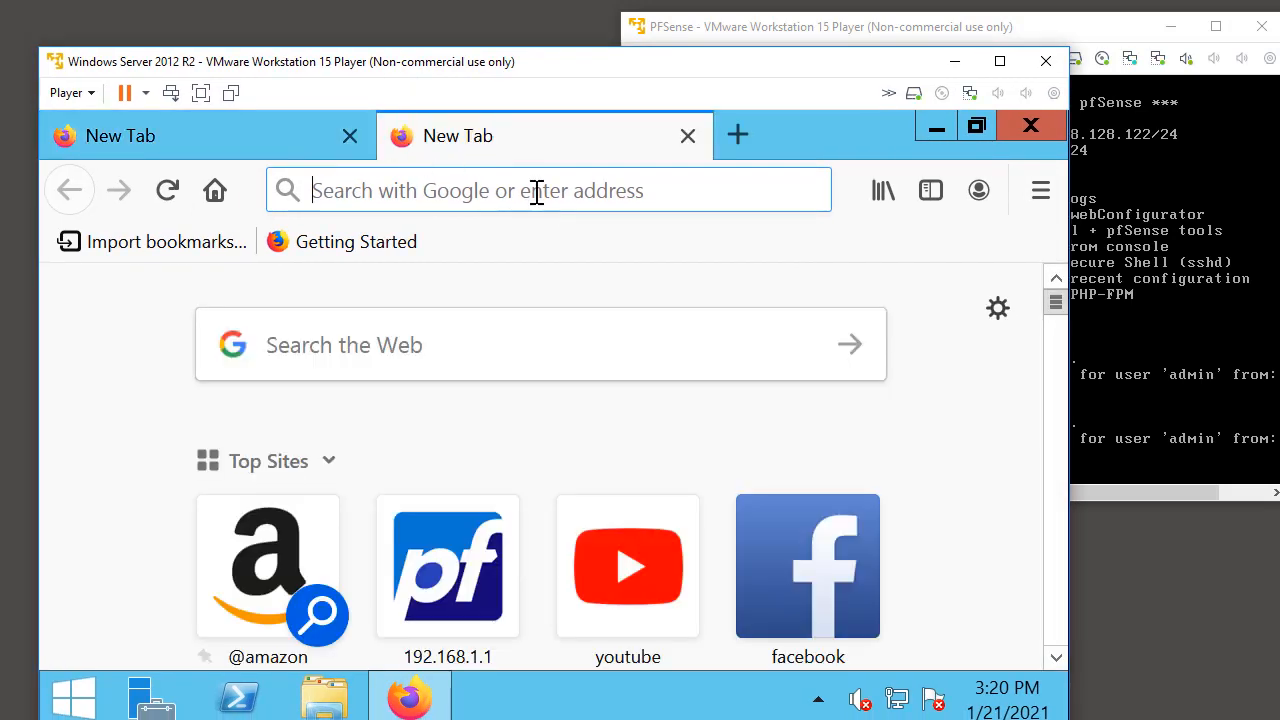
{"action": "type", "text": "google.com/?gw"}
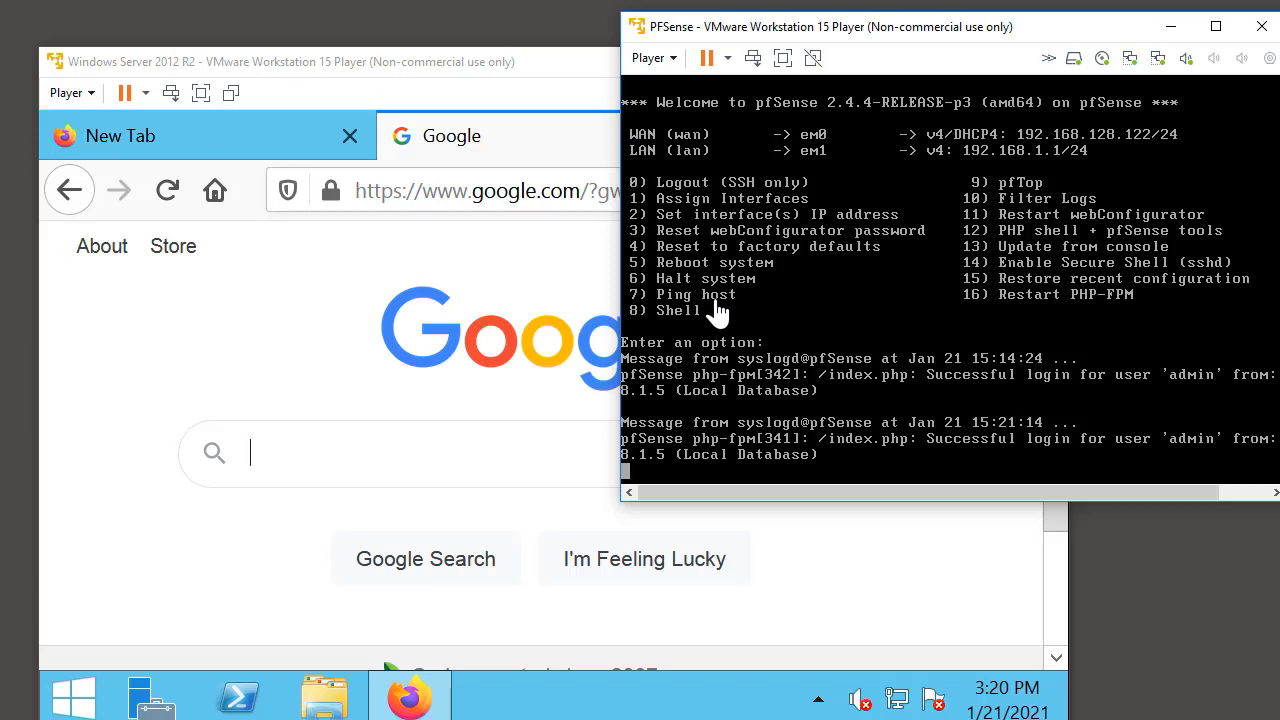
{"action": "mouse_move", "coordinate": [443, 340]}
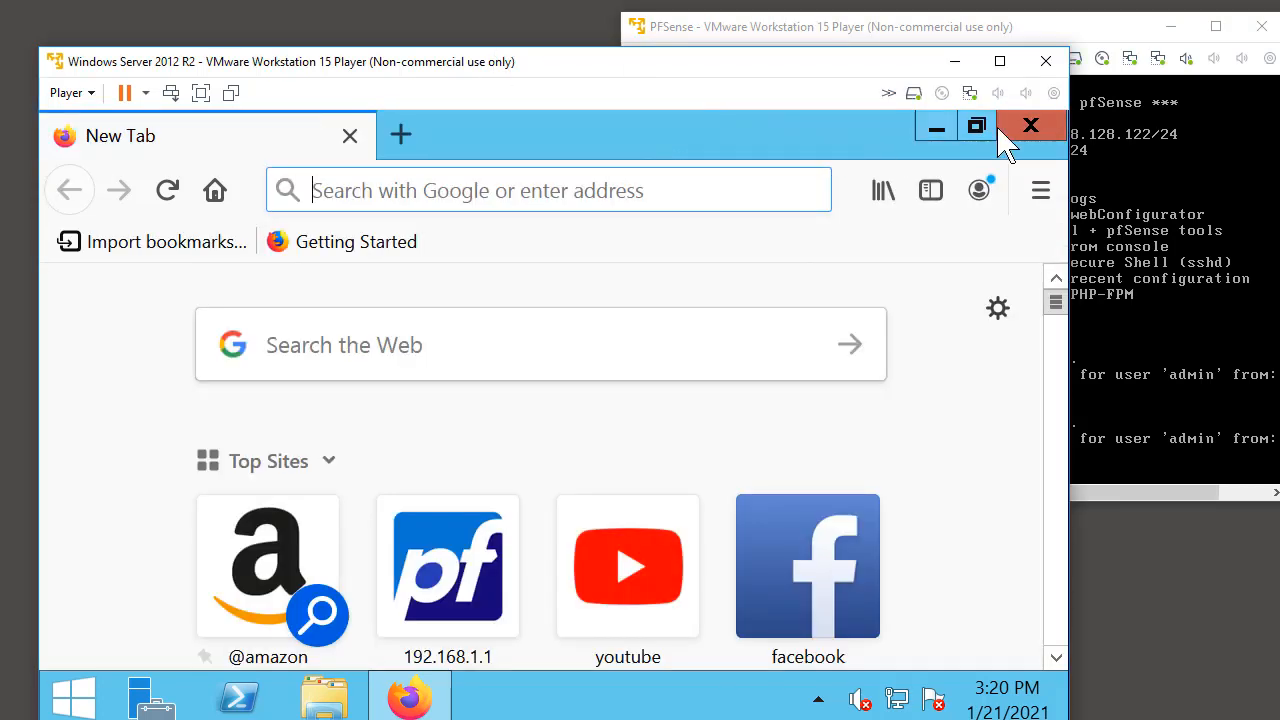
{"action": "left_click", "coordinate": [1030, 125]}
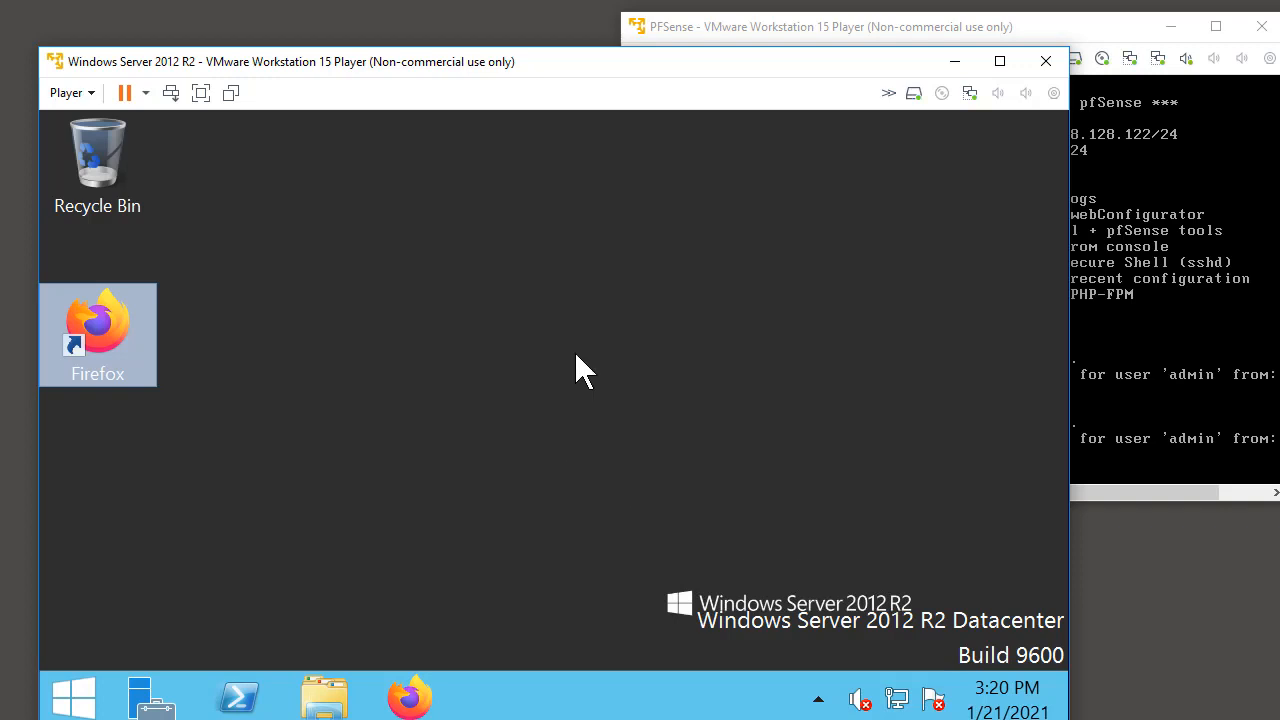